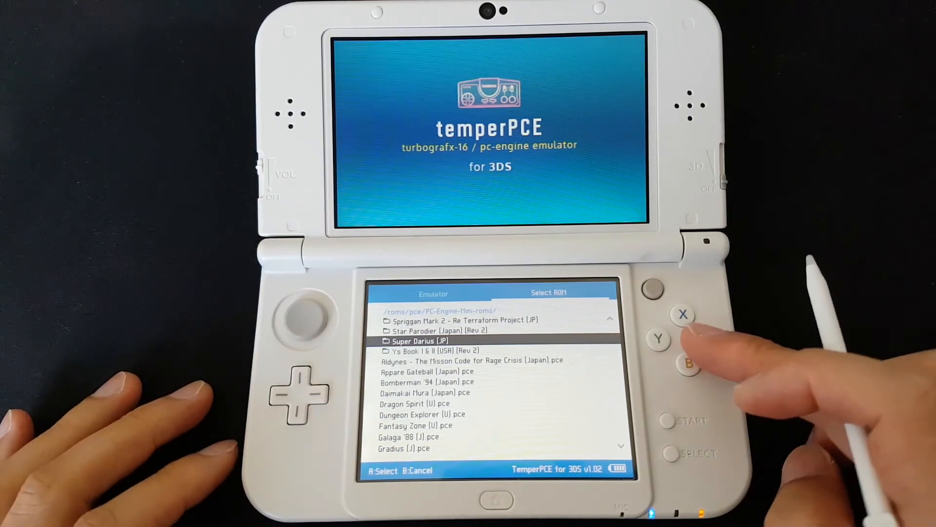
# Step: Launch the selected shoot-'em-up ROM with A and run it in the emulator
pyautogui.click(711, 338)
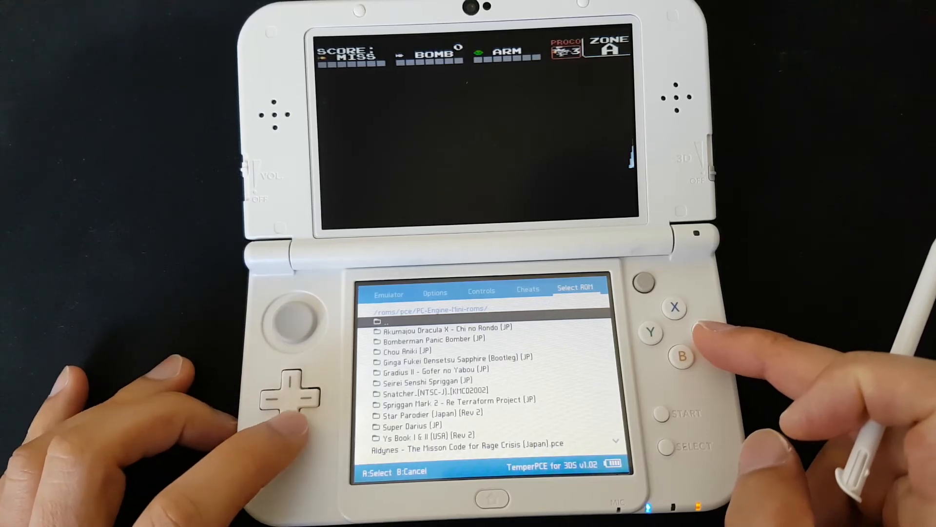
# Step: Load Spriggan Mark 2 - Re Terraform Project and press Start at its title screen
pyautogui.press('Down')
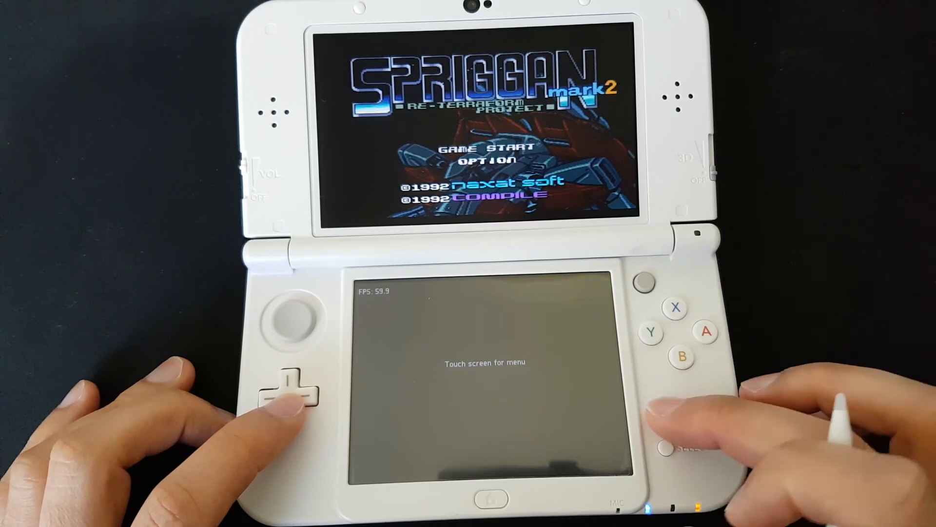
pyautogui.click(706, 335)
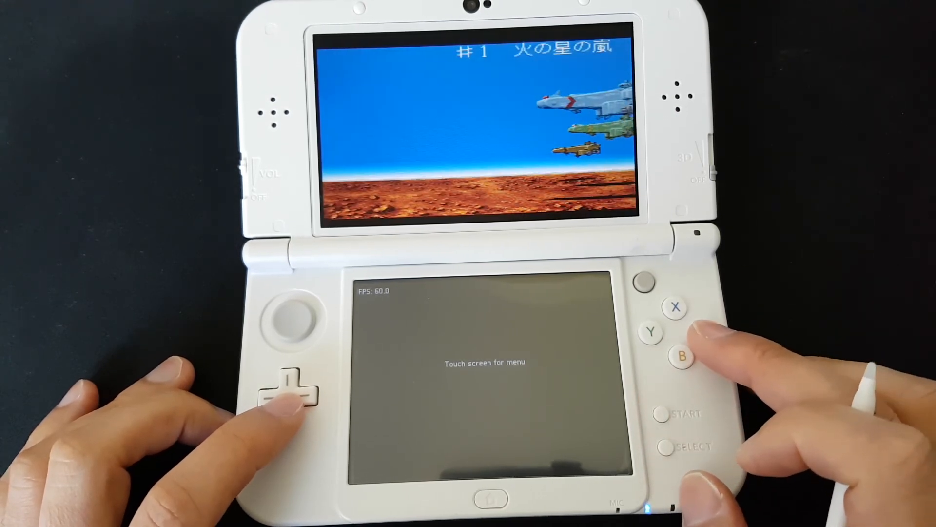